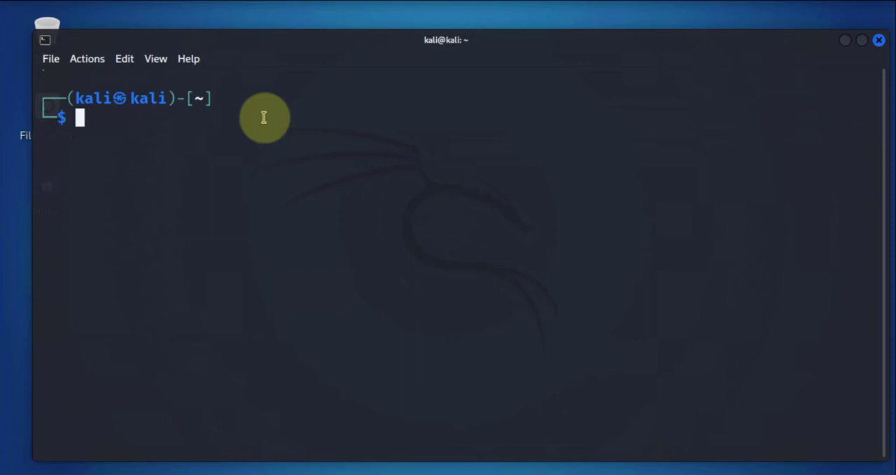
Step: Run 'ip address' to list lo and eth0, with eth0 holding 172.16.1.13/24
{"action": "type", "text": "ip address"}
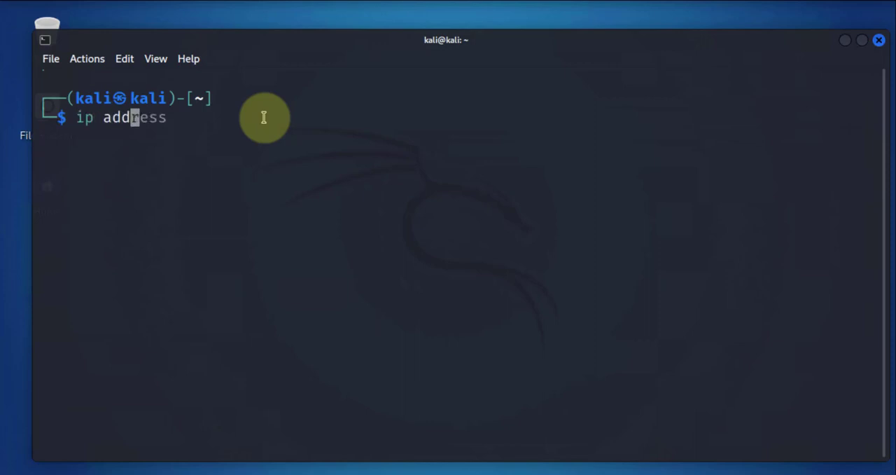
{"action": "key", "text": "Tab"}
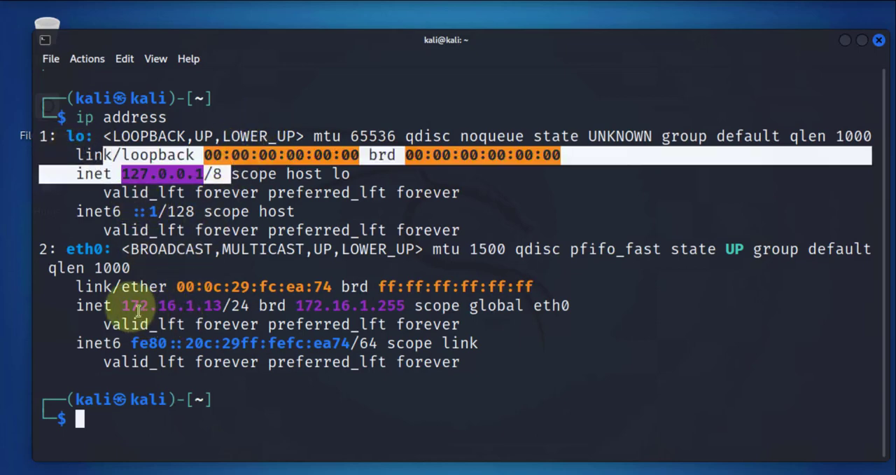
{"action": "double_click", "coordinate": [147, 305]}
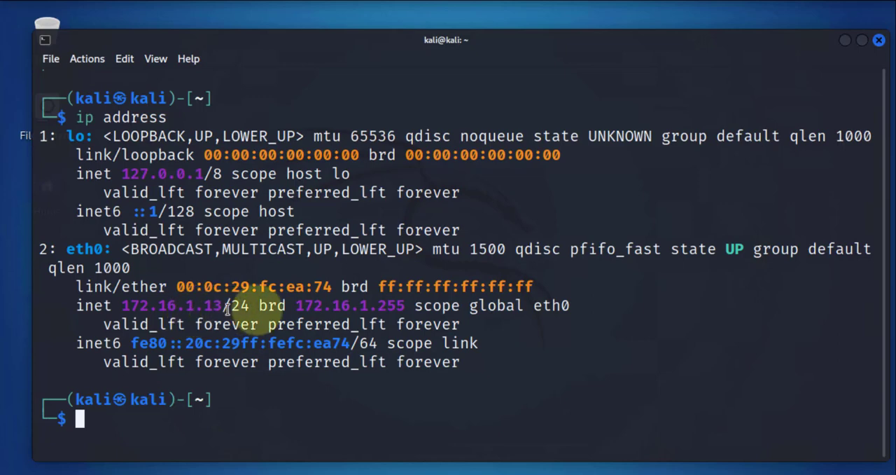
{"action": "mouse_move", "coordinate": [207, 118]}
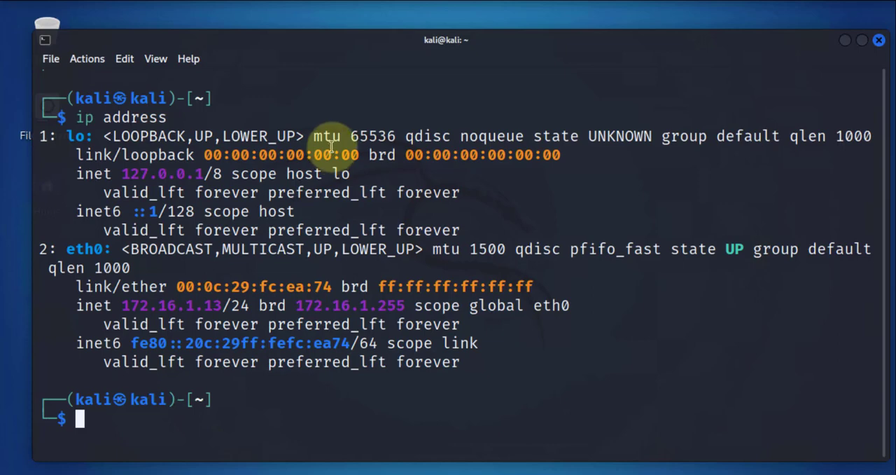
{"action": "mouse_move", "coordinate": [305, 180]}
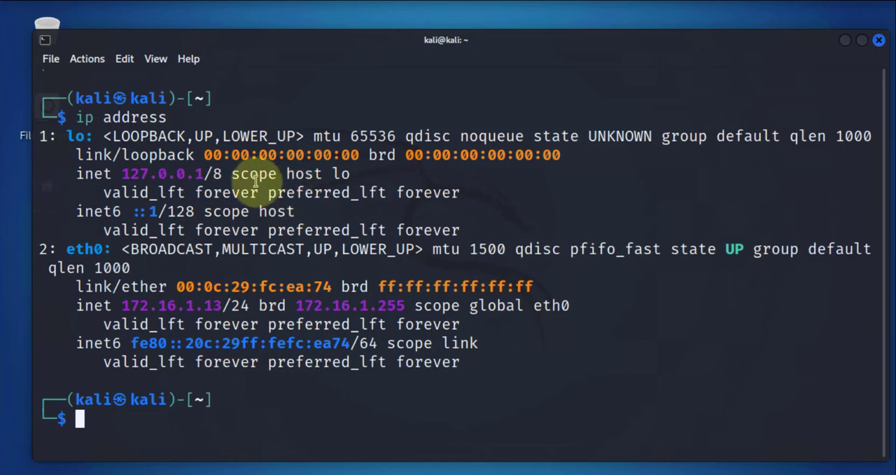
{"action": "mouse_move", "coordinate": [436, 219]}
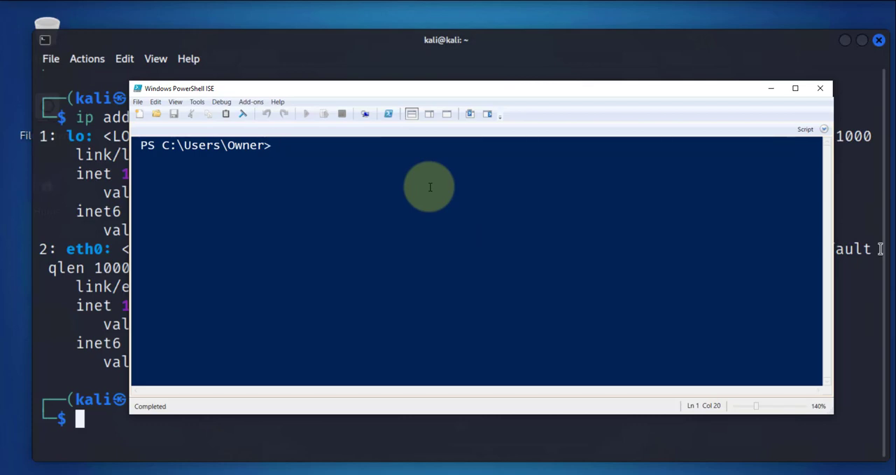
Step: Enter 'ping 172.16.1.13' at the PowerShell ISE prompt toward the Kali machine
{"action": "type", "text": "oi"}
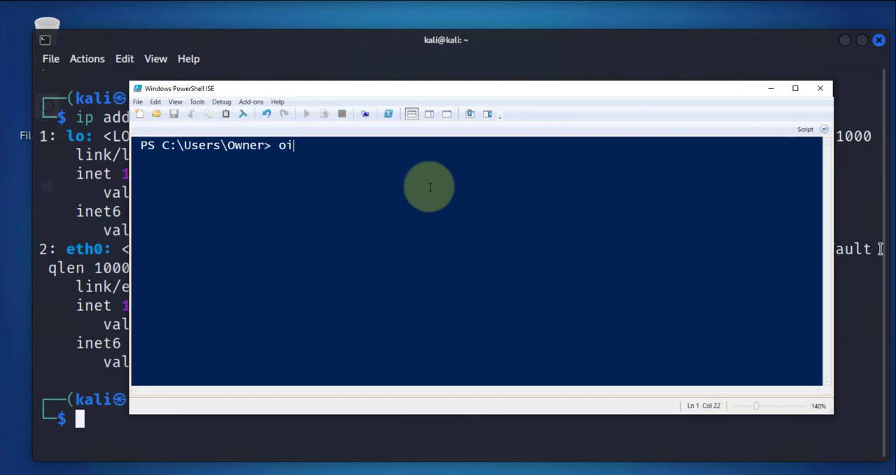
{"action": "type", "text": "ping"}
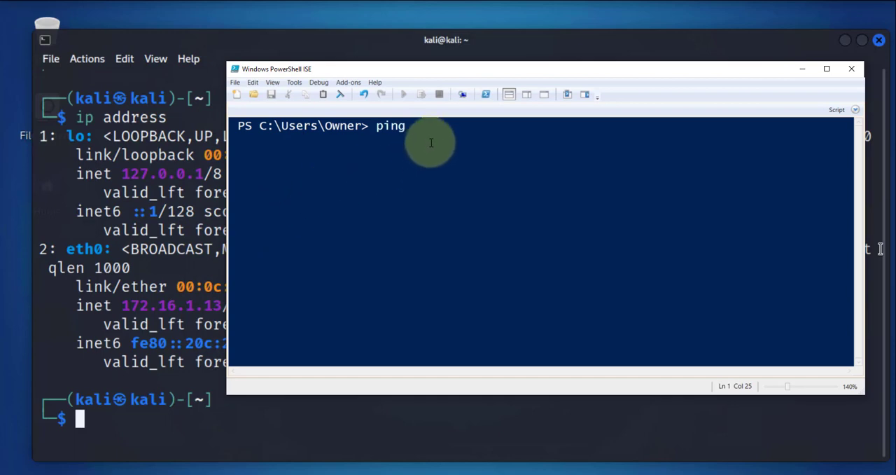
{"action": "type", "text": "172."}
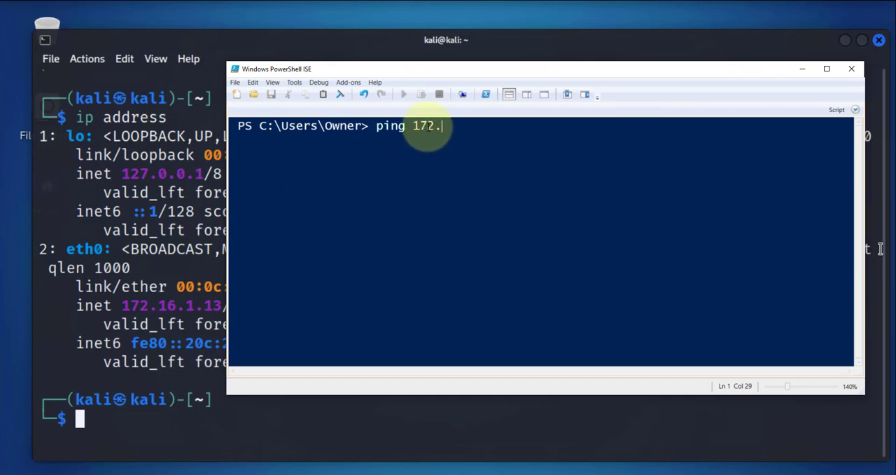
{"action": "type", "text": "16.1.13"}
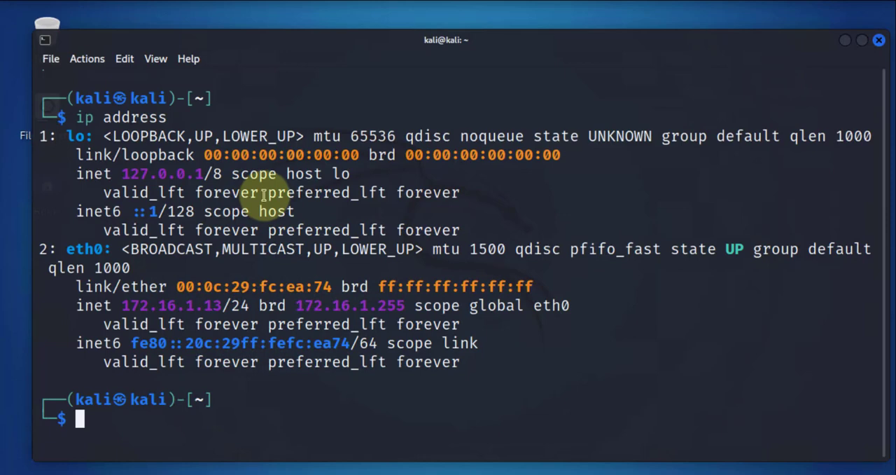
{"action": "mouse_move", "coordinate": [779, 204]}
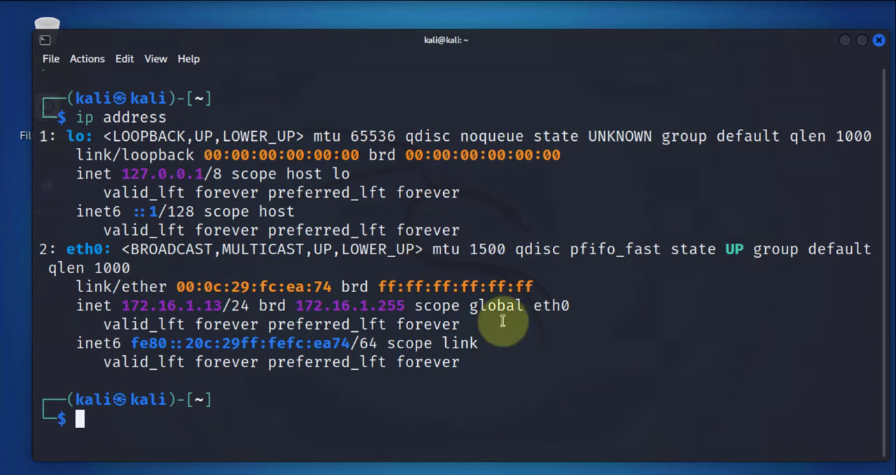
{"action": "mouse_move", "coordinate": [343, 249]}
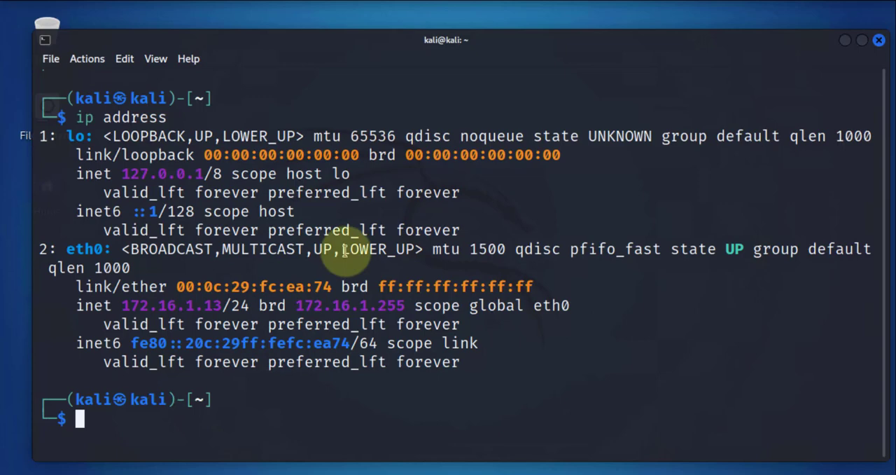
Step: Run 'sudo service ssh status', highlight 'active (running)', and quit the status pager
{"action": "type", "text": "sudo service ssh status"}
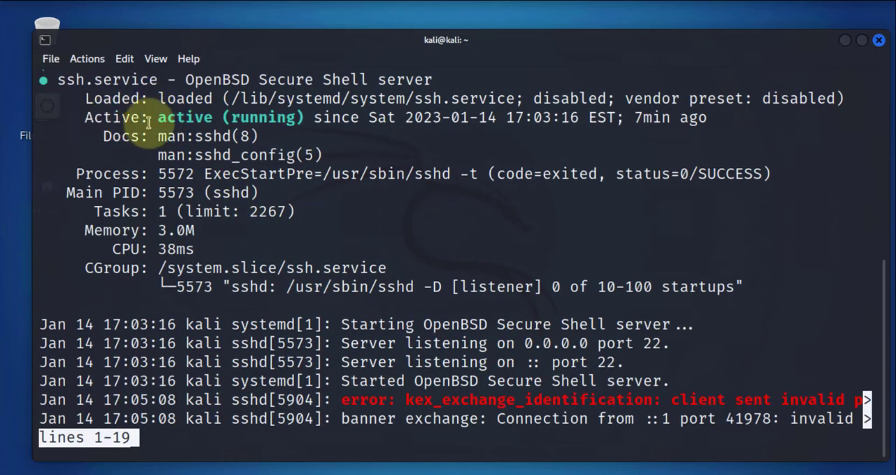
{"action": "left_click_drag", "start_coordinate": [158, 118], "coordinate": [305, 118]}
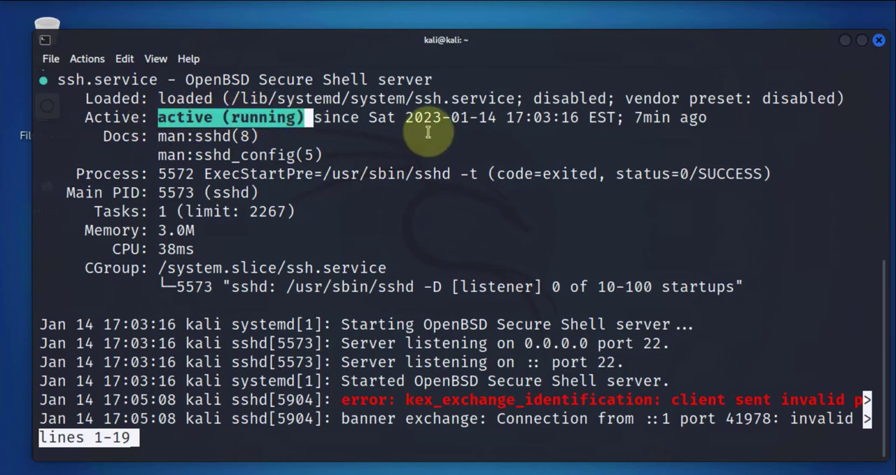
{"action": "mouse_move", "coordinate": [221, 210]}
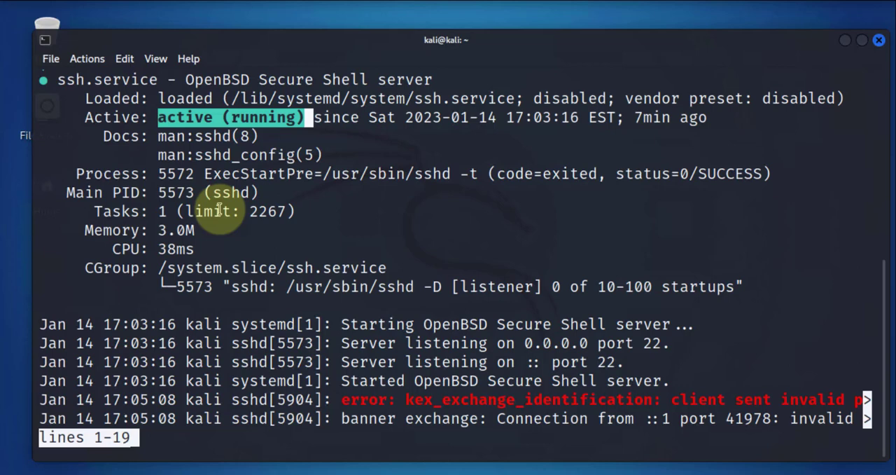
{"action": "key", "text": "q"}
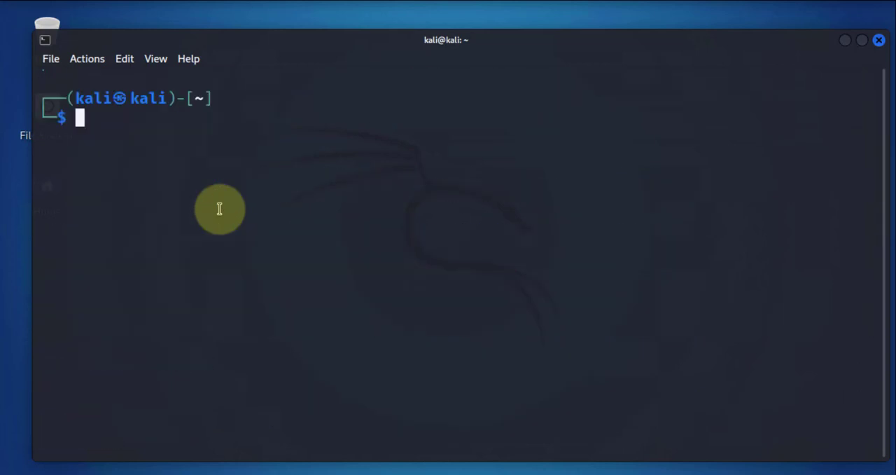
Step: Run 'telnet localhost 22' to get the OpenSSH 9.0p1 banner, then view the earlier status snip
{"action": "type", "text": "telnet localhost 22"}
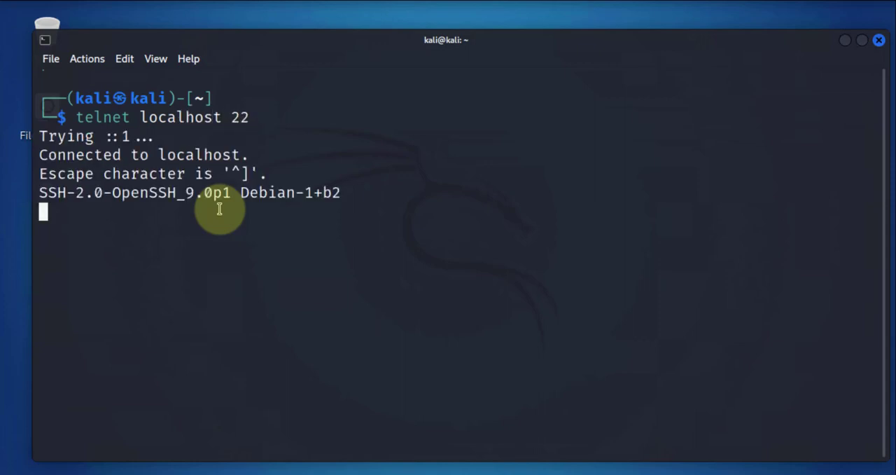
{"action": "mouse_move", "coordinate": [101, 215]}
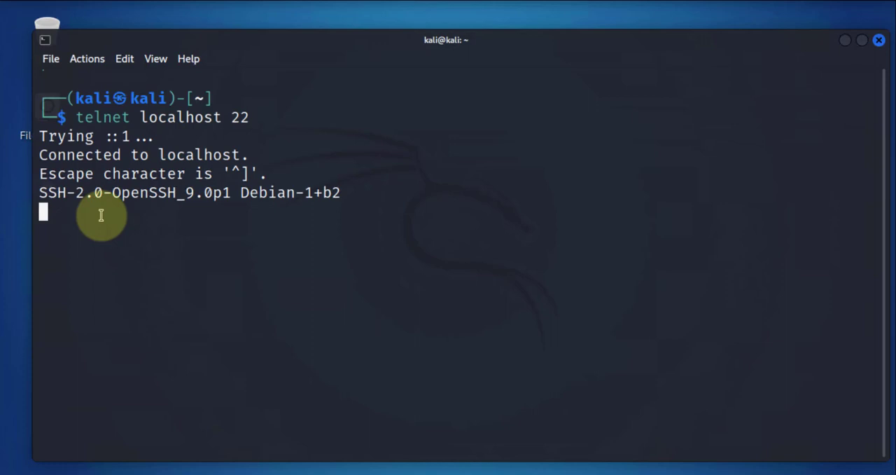
{"action": "mouse_move", "coordinate": [140, 193]}
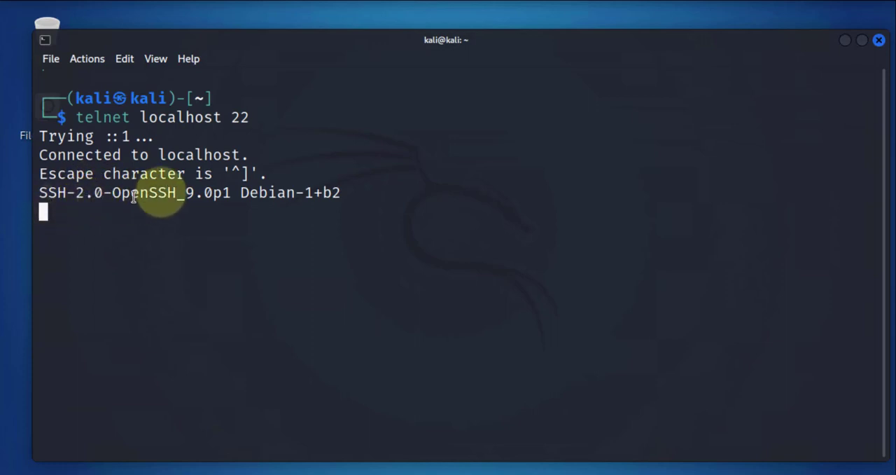
{"action": "mouse_move", "coordinate": [189, 216]}
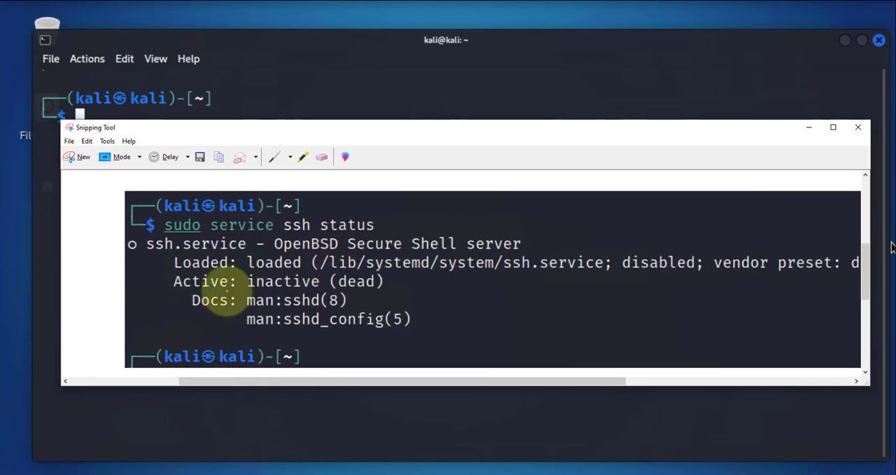
{"action": "mouse_move", "coordinate": [357, 286]}
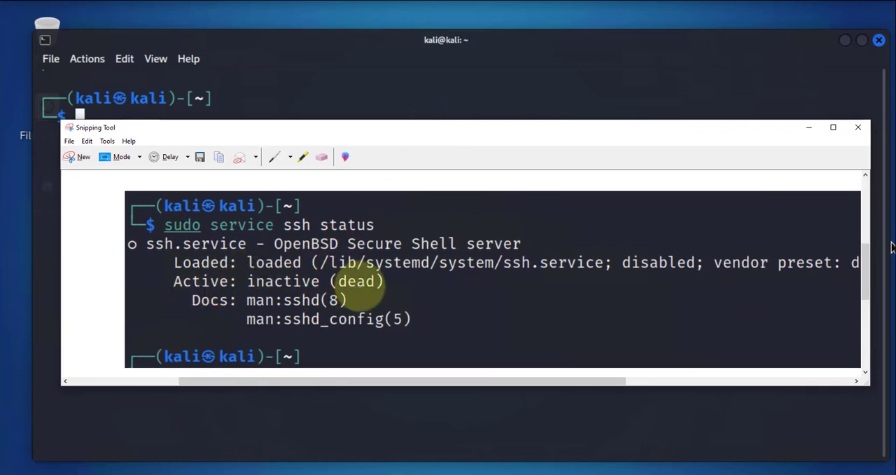
{"action": "left_click", "coordinate": [856, 126]}
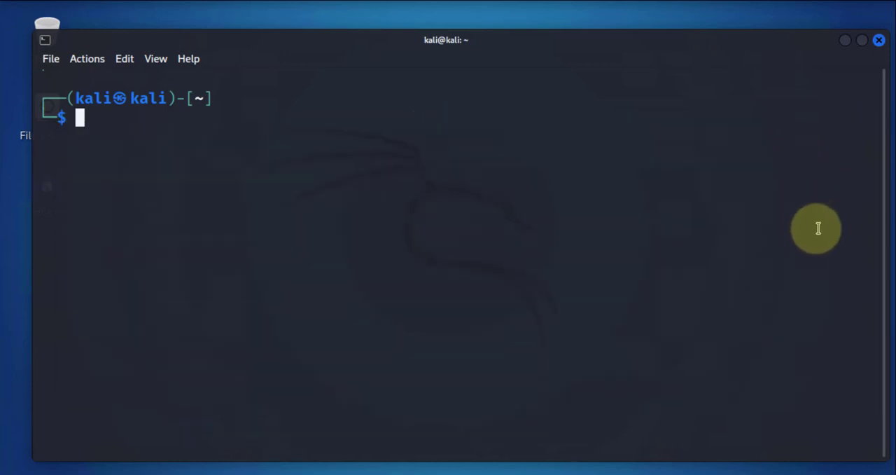
{"action": "mouse_move", "coordinate": [470, 231]}
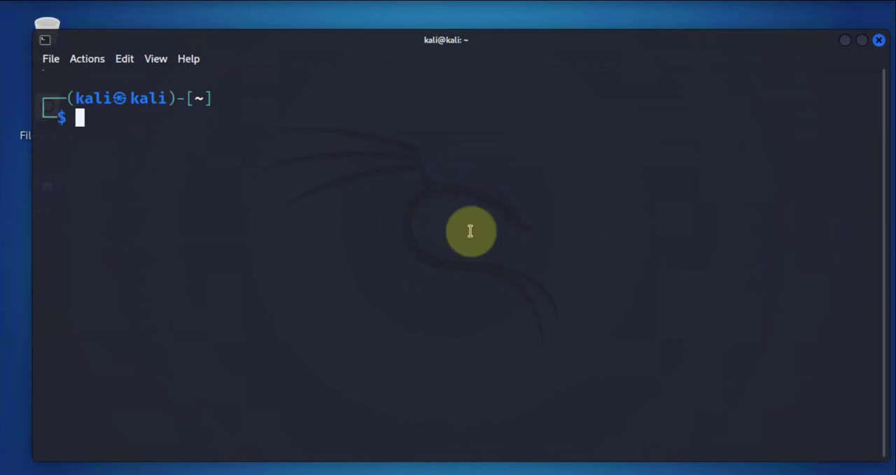
{"action": "mouse_move", "coordinate": [465, 214]}
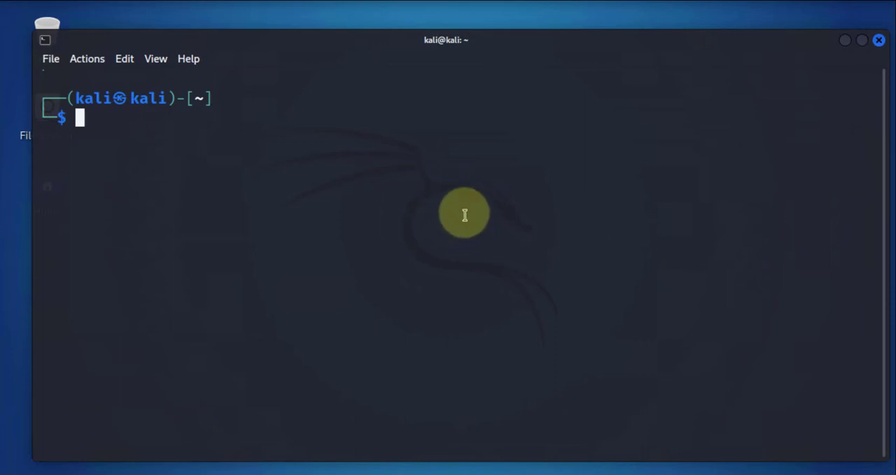
Step: Run 'sudo service ssh restart', returning quietly to a fresh prompt
{"action": "type", "text": "sudo service ssh status"}
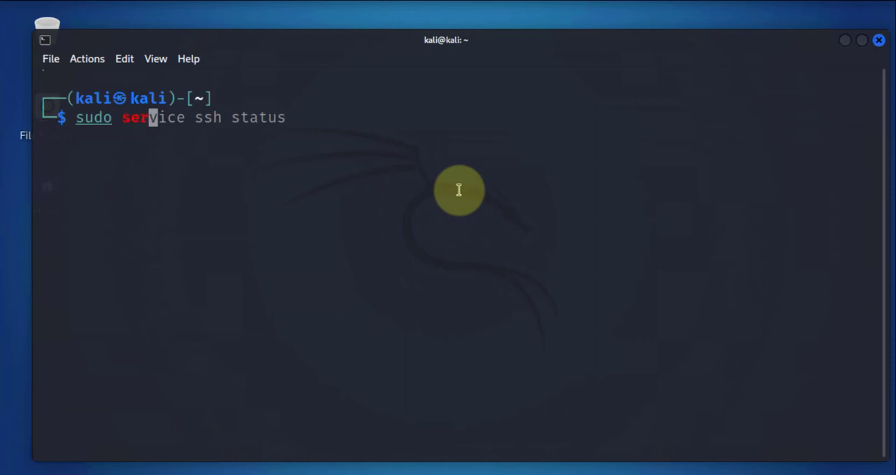
{"action": "type", "text": "restart"}
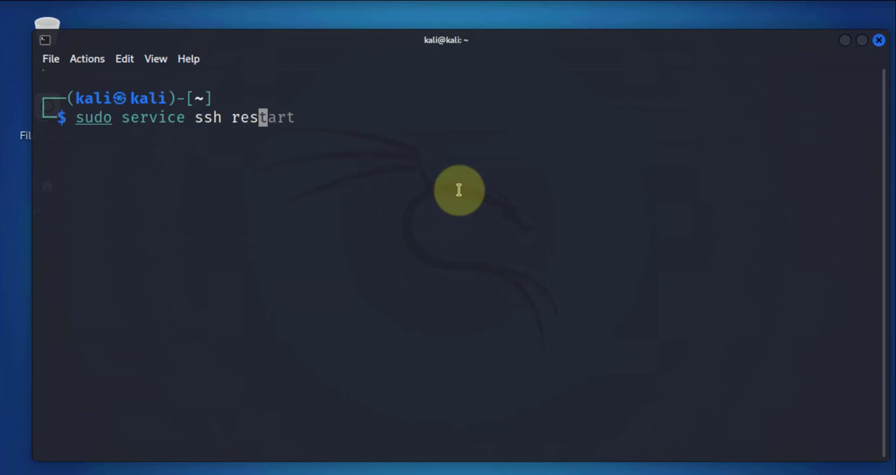
{"action": "key", "text": "Return"}
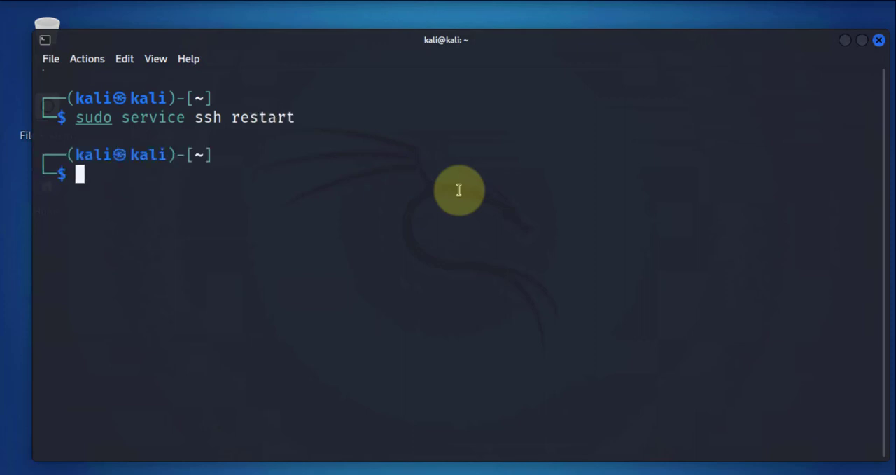
{"action": "mouse_move", "coordinate": [891, 253]}
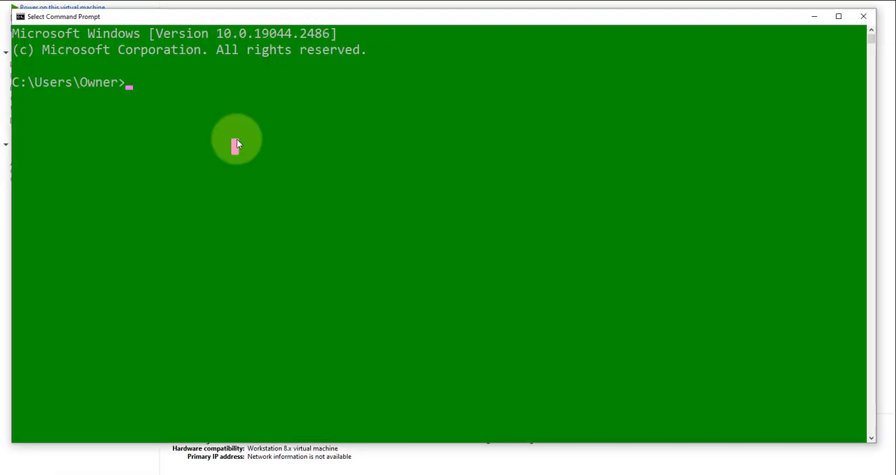
{"action": "mouse_move", "coordinate": [205, 98]}
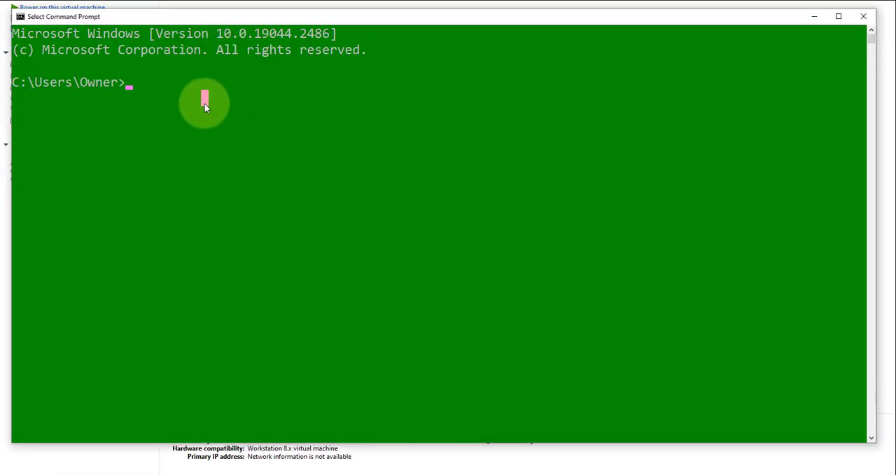
{"action": "type", "text": "ssh"}
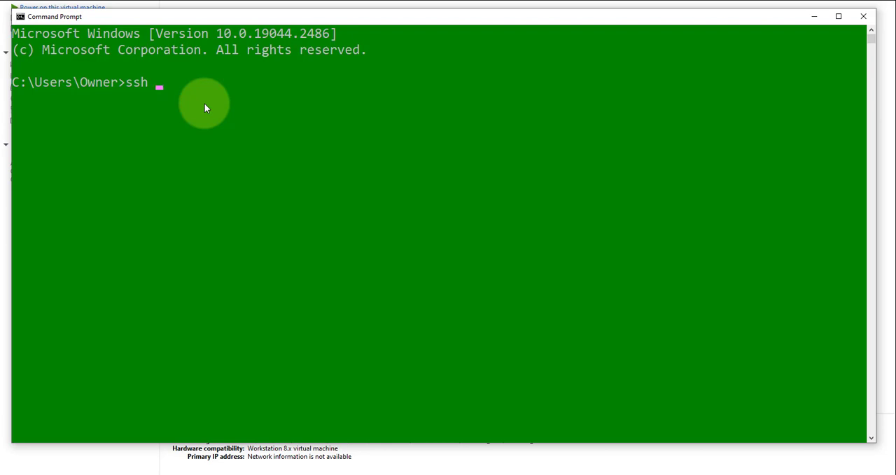
{"action": "type", "text": "inno"}
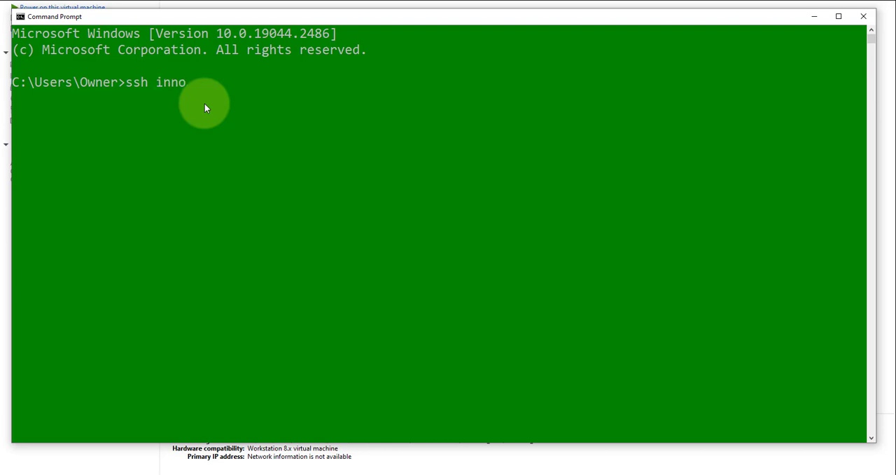
{"action": "type", "text": "@"}
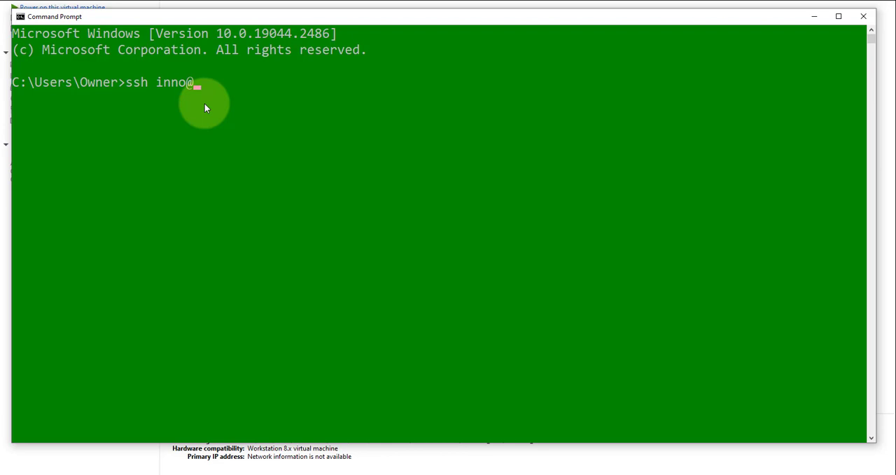
{"action": "type", "text": "172.16"}
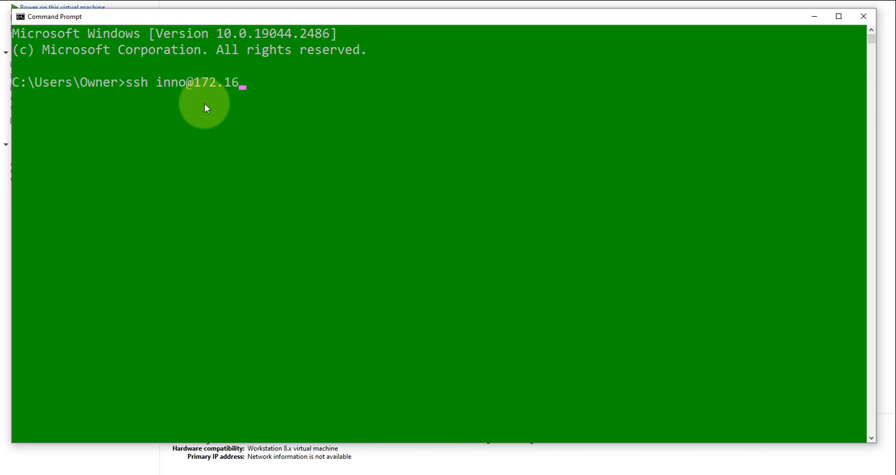
{"action": "type", "text": ".1.13"}
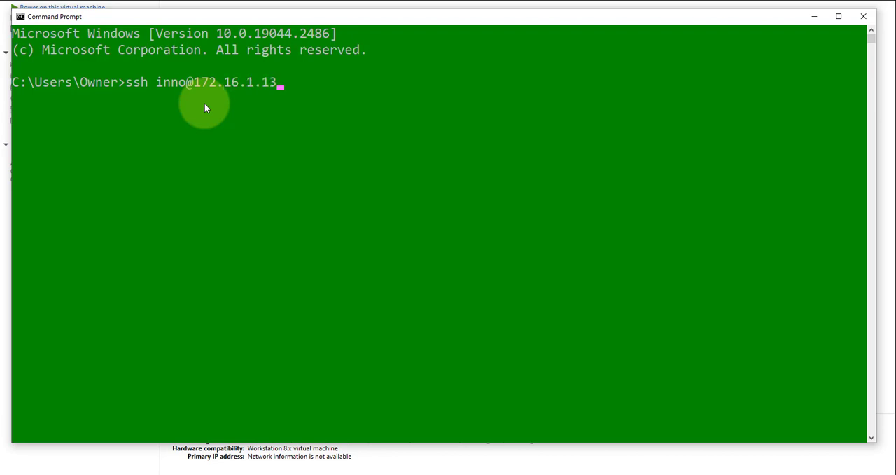
{"action": "key", "text": "enter"}
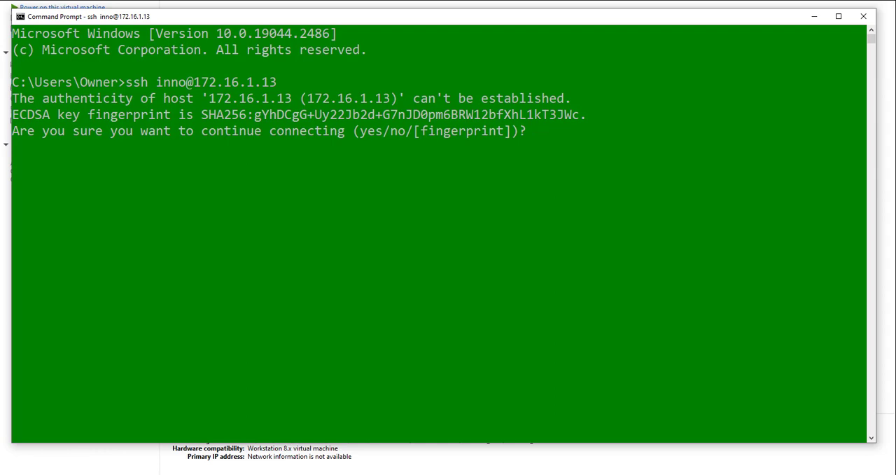
{"action": "type", "text": "yes"}
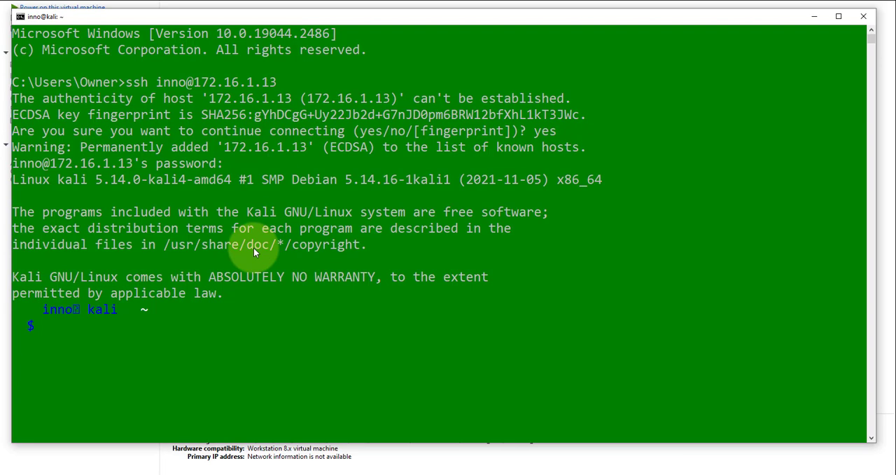
Step: Over SSH run 'uname' (Linux) and 'ip add', then select eth0's 172.16.1.13 address
{"action": "type", "text": "uname"}
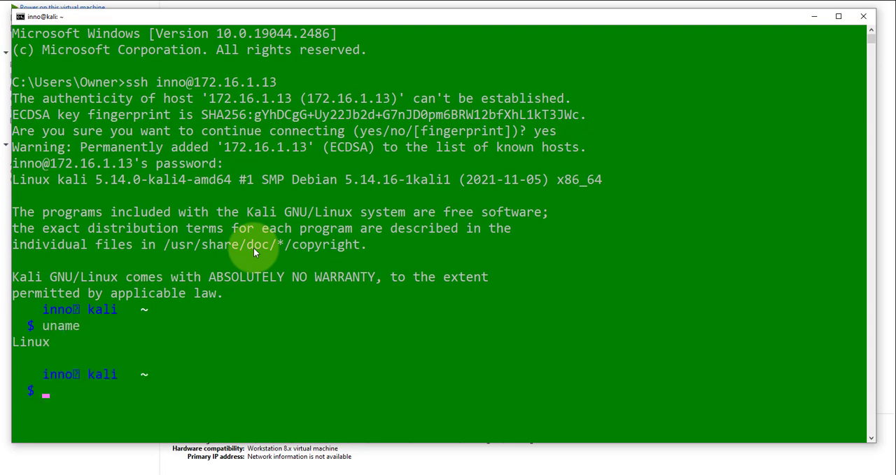
{"action": "type", "text": "ip"}
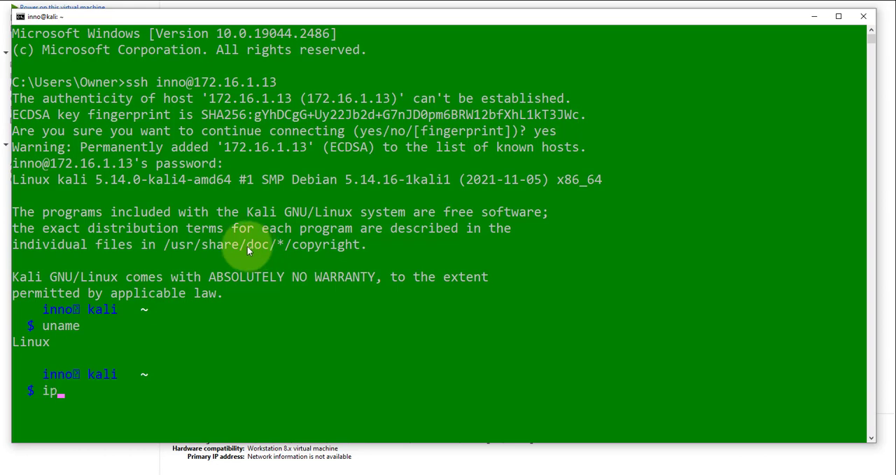
{"action": "type", "text": "add"}
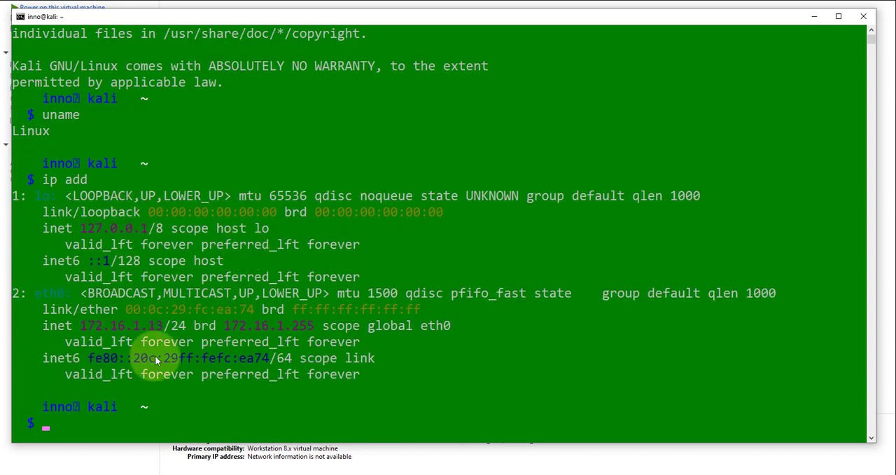
{"action": "double_click", "coordinate": [98, 325]}
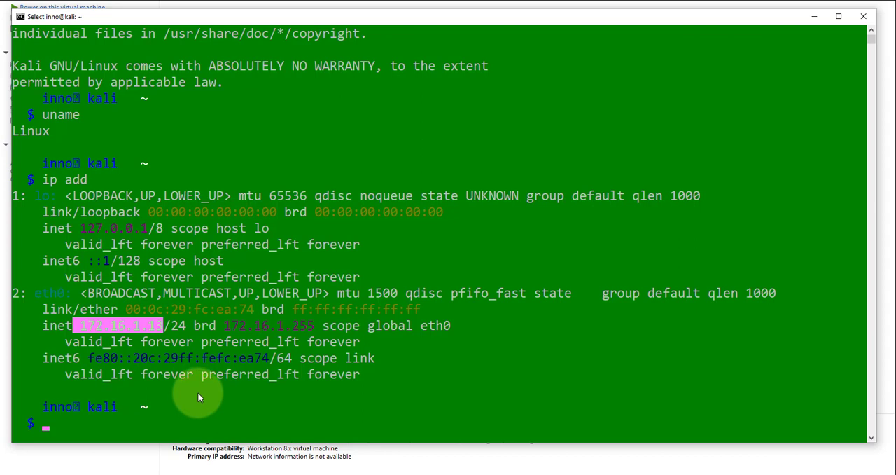
{"action": "mouse_move", "coordinate": [205, 386]}
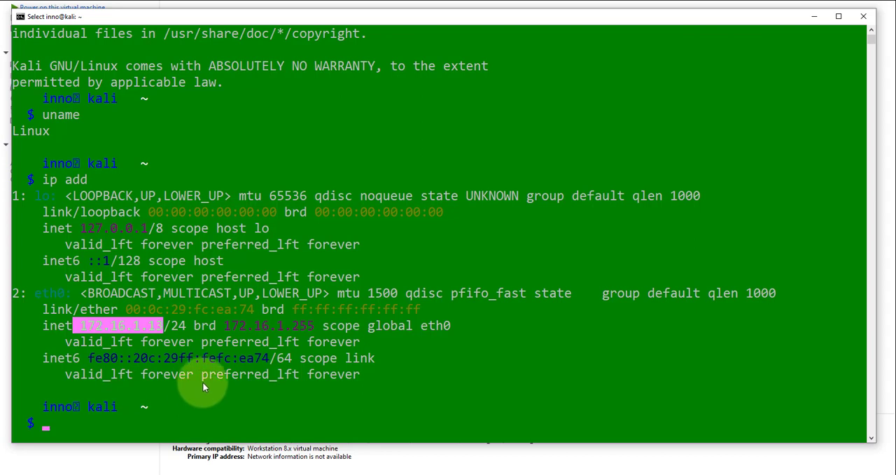
{"action": "mouse_move", "coordinate": [203, 385]}
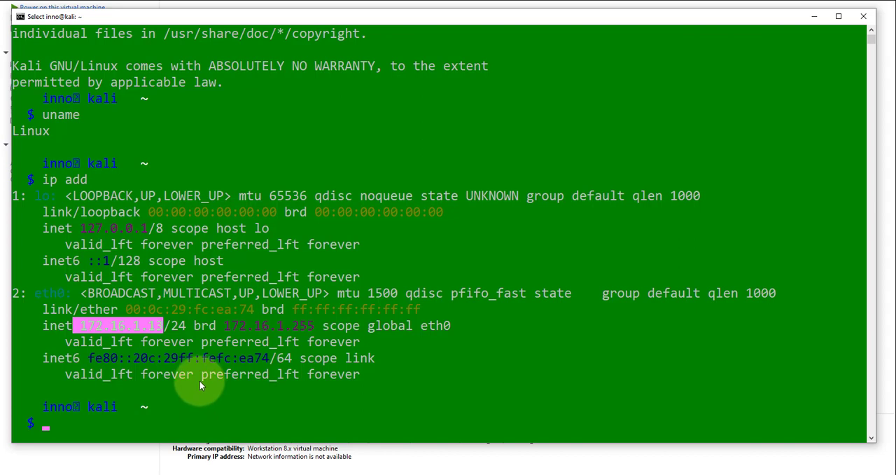
{"action": "mouse_move", "coordinate": [204, 381]}
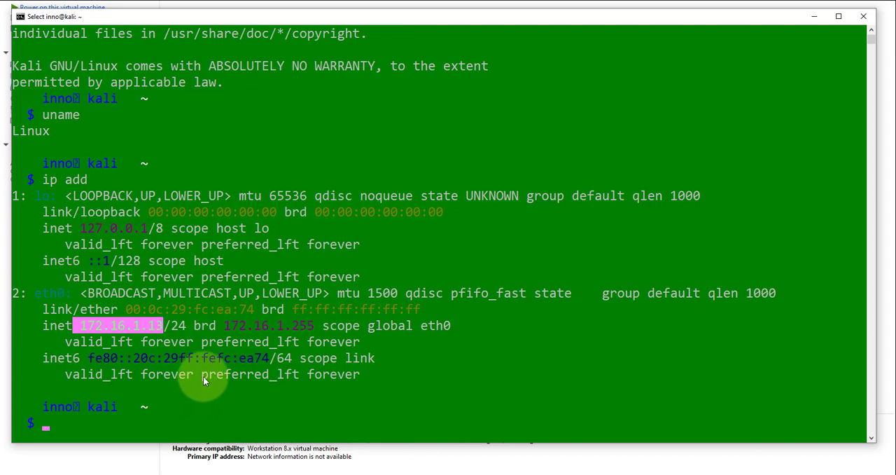